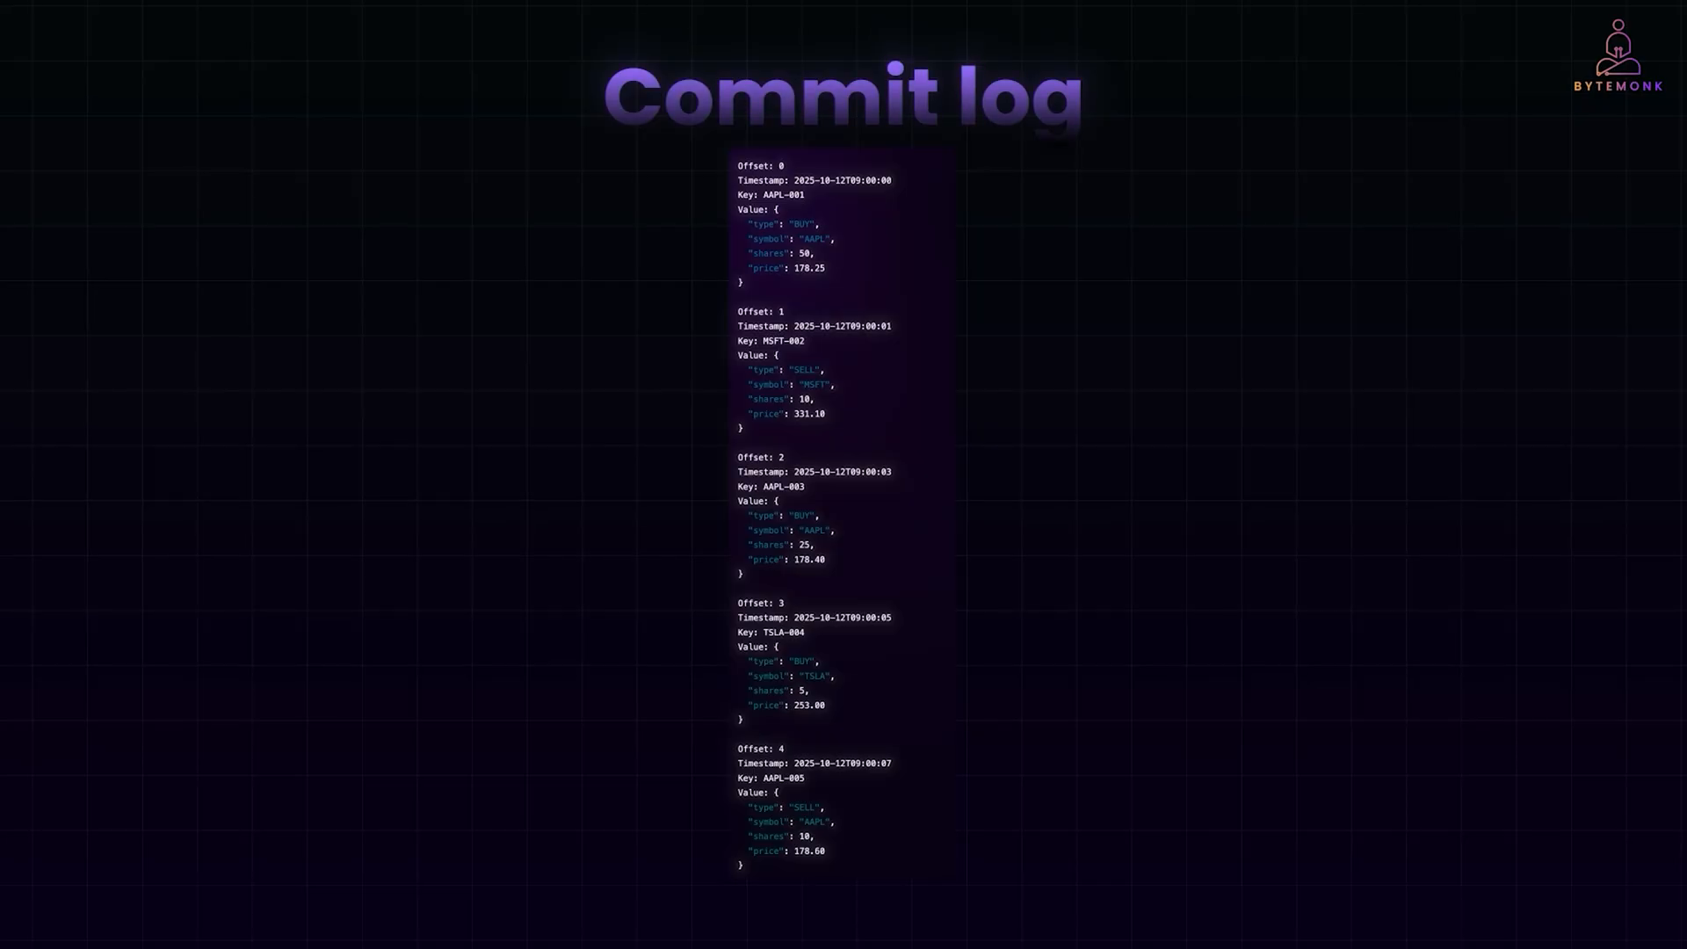
scroll("down", 3)
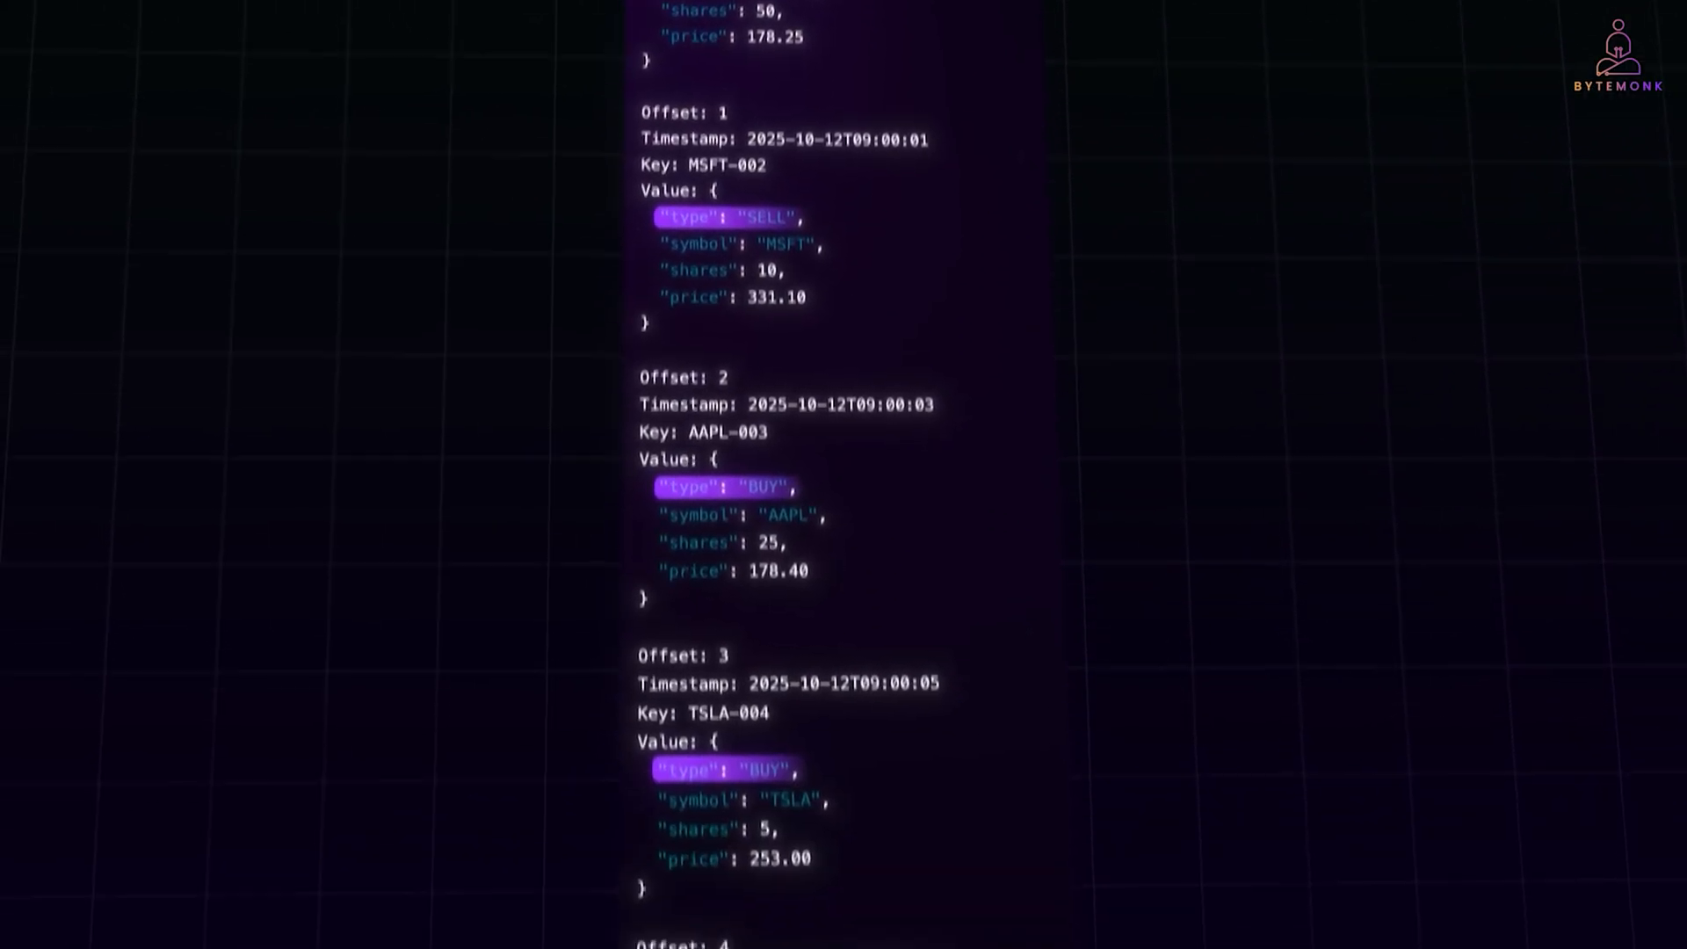
scroll("down", 3)
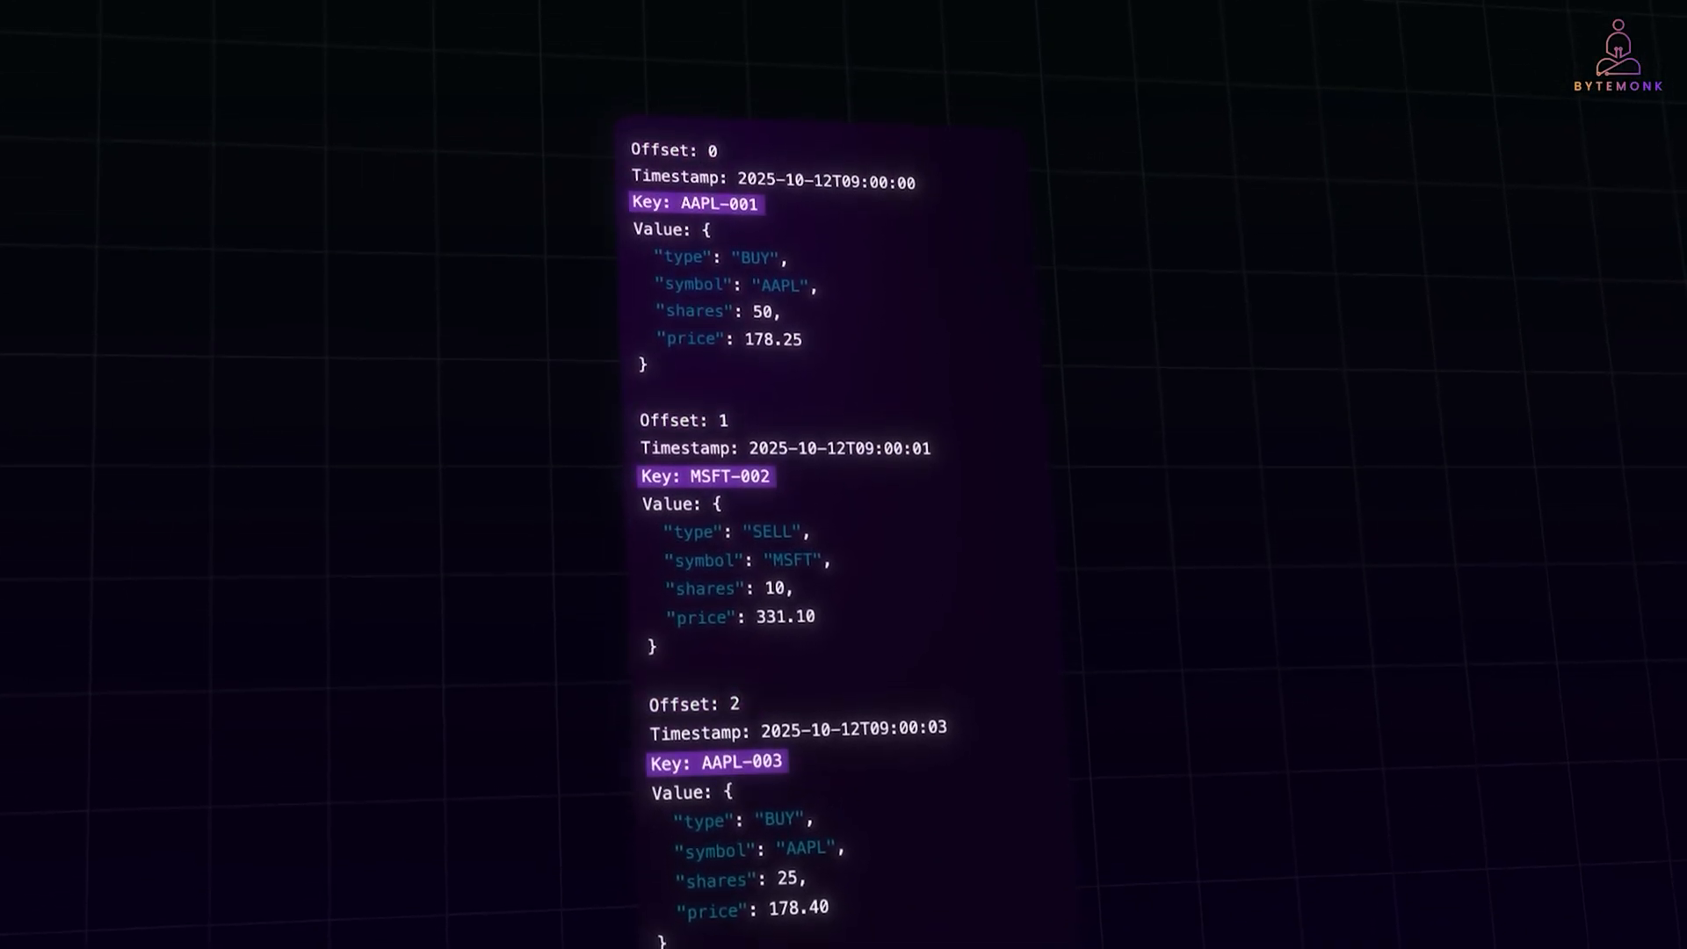
scroll("down", 3)
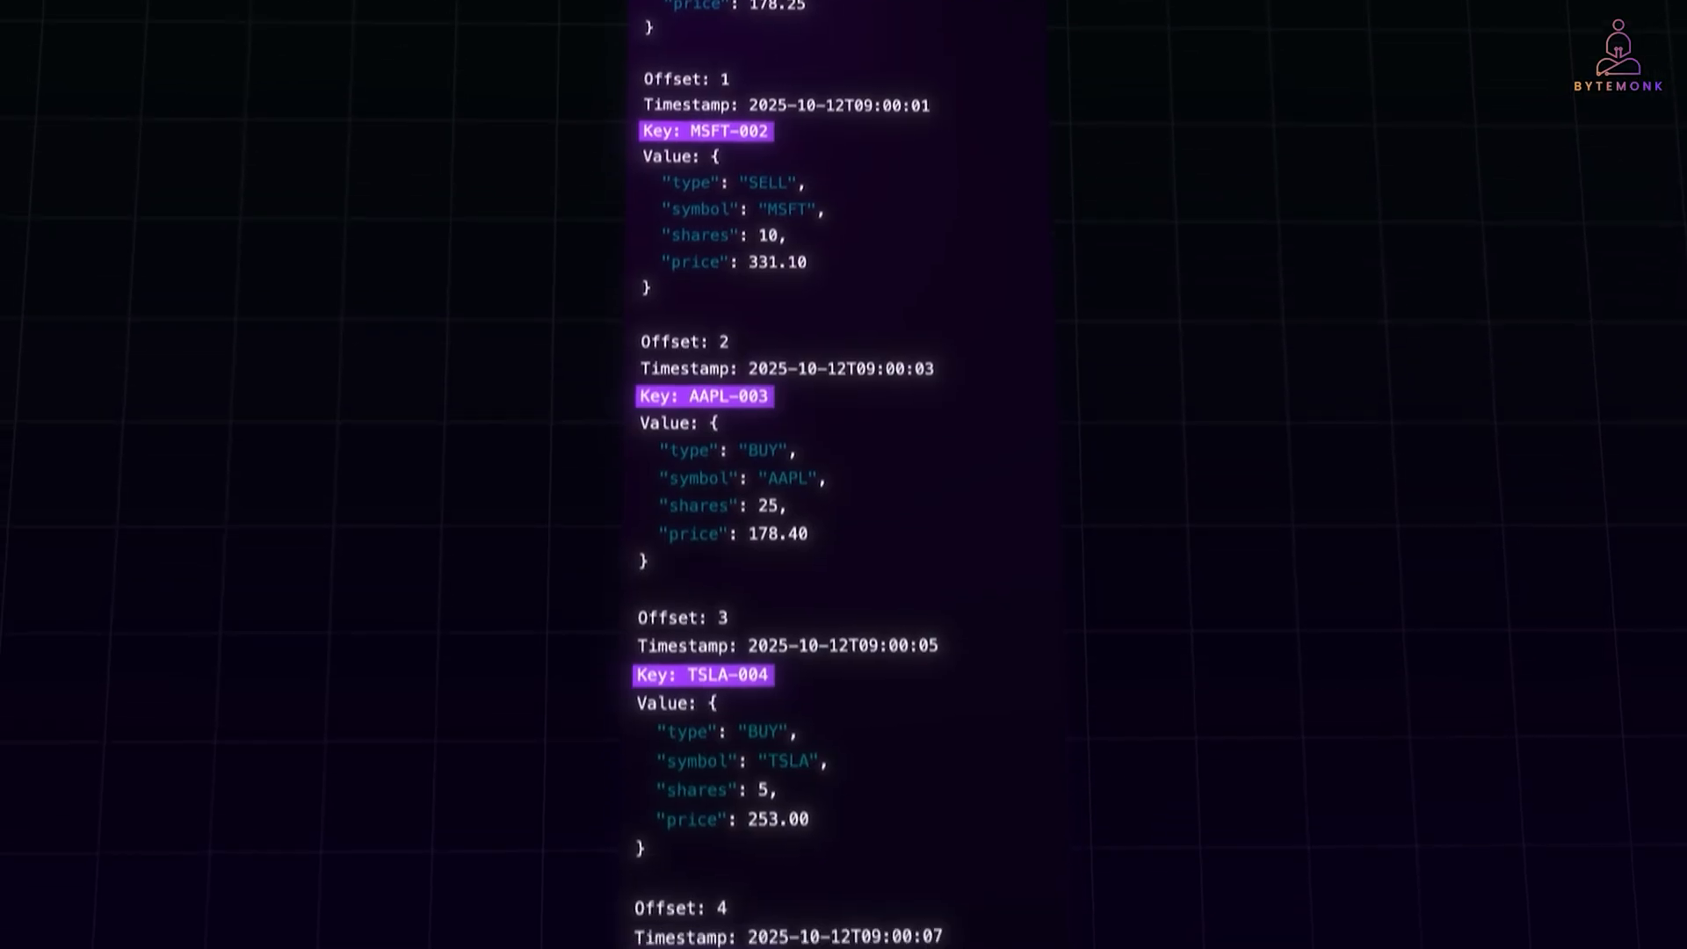
scroll("down", 3)
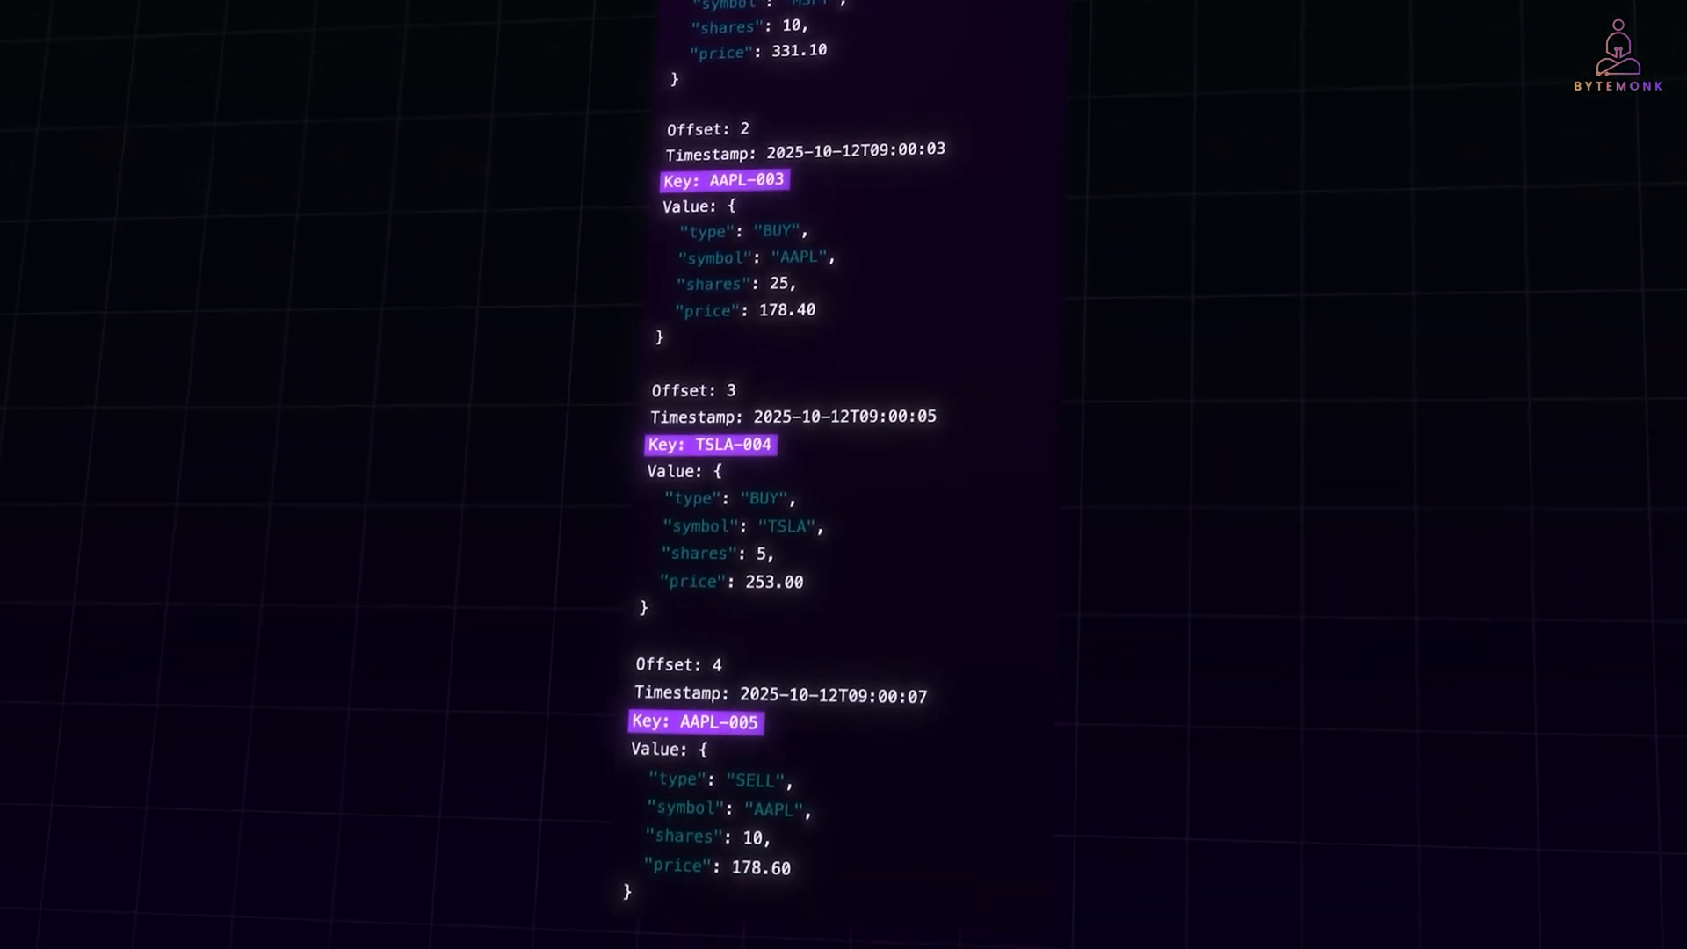